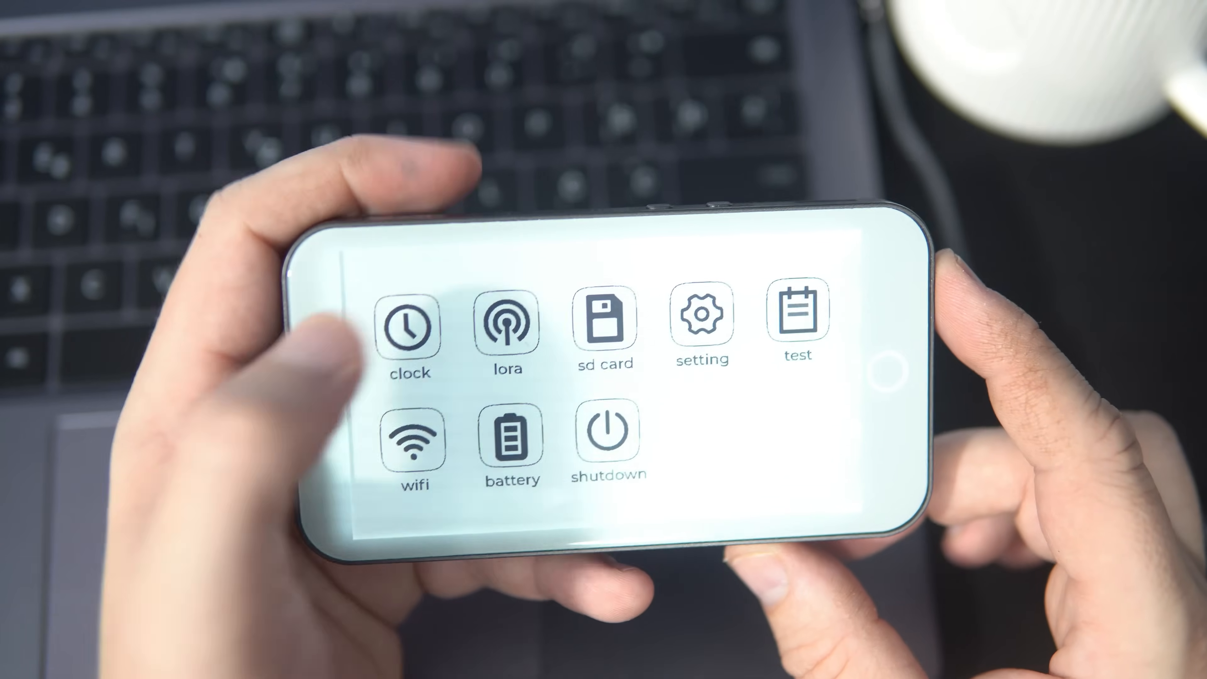
# Step: Navigate the home menu icons and land on the Shutdown page showing 'PWR: Press and hold to power on'
pyautogui.click(409, 326)
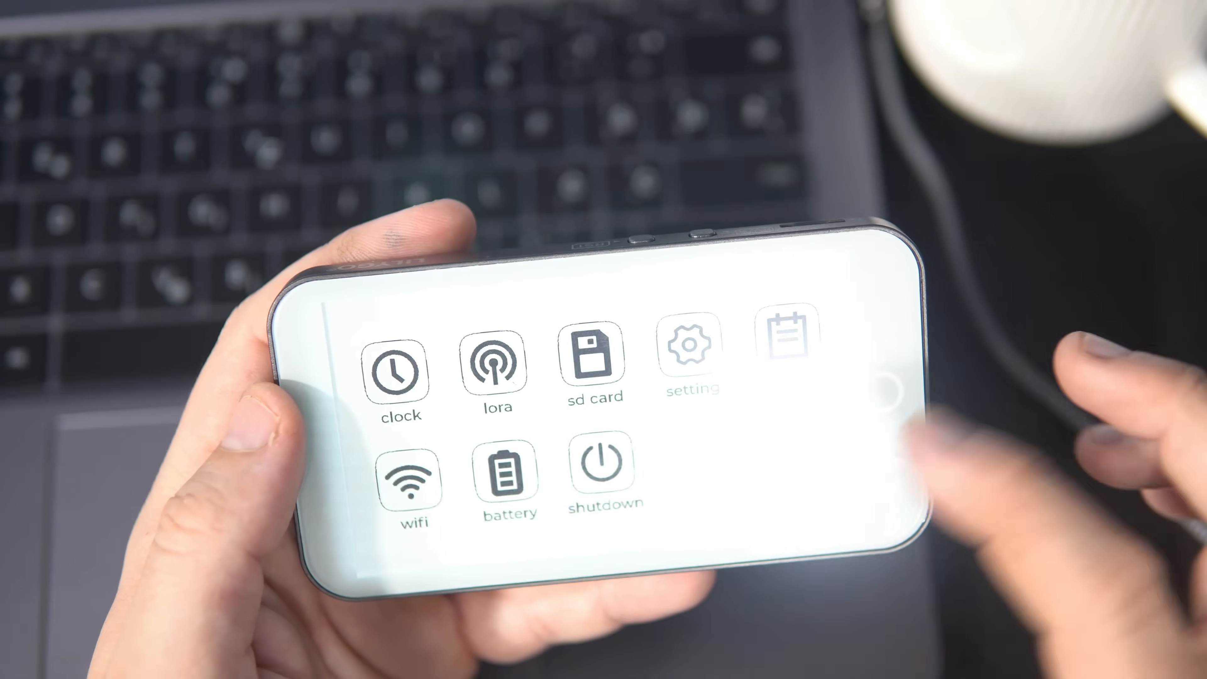
pyautogui.click(497, 362)
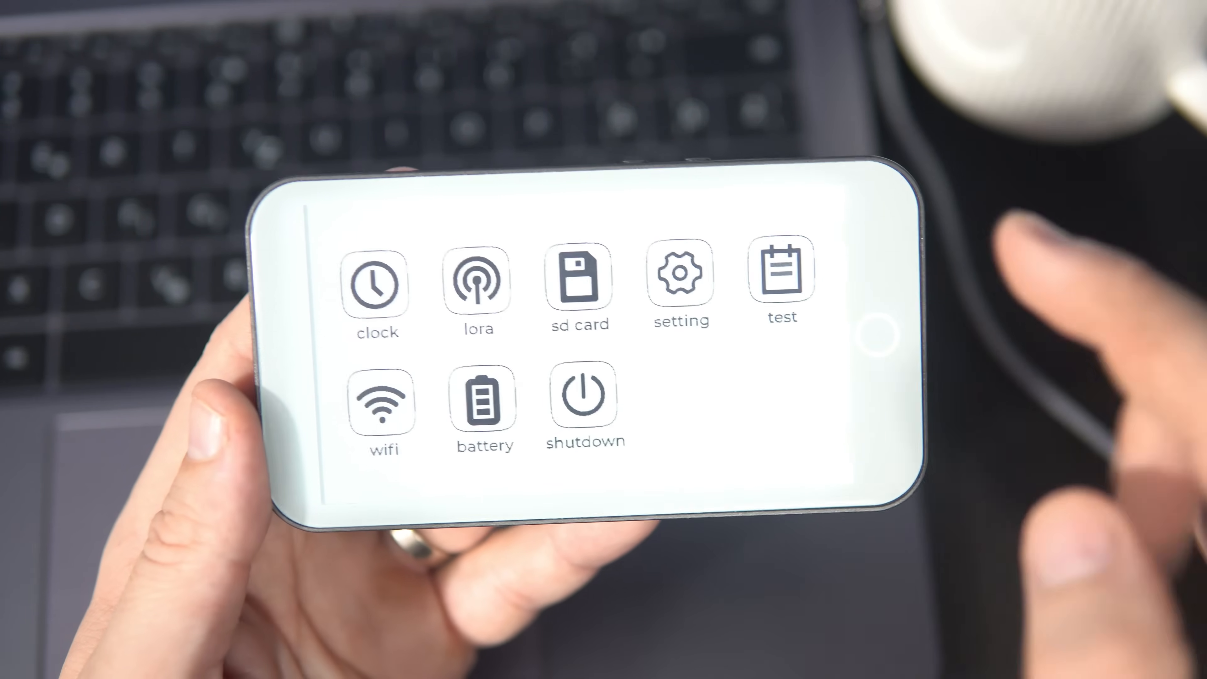
pyautogui.click(578, 284)
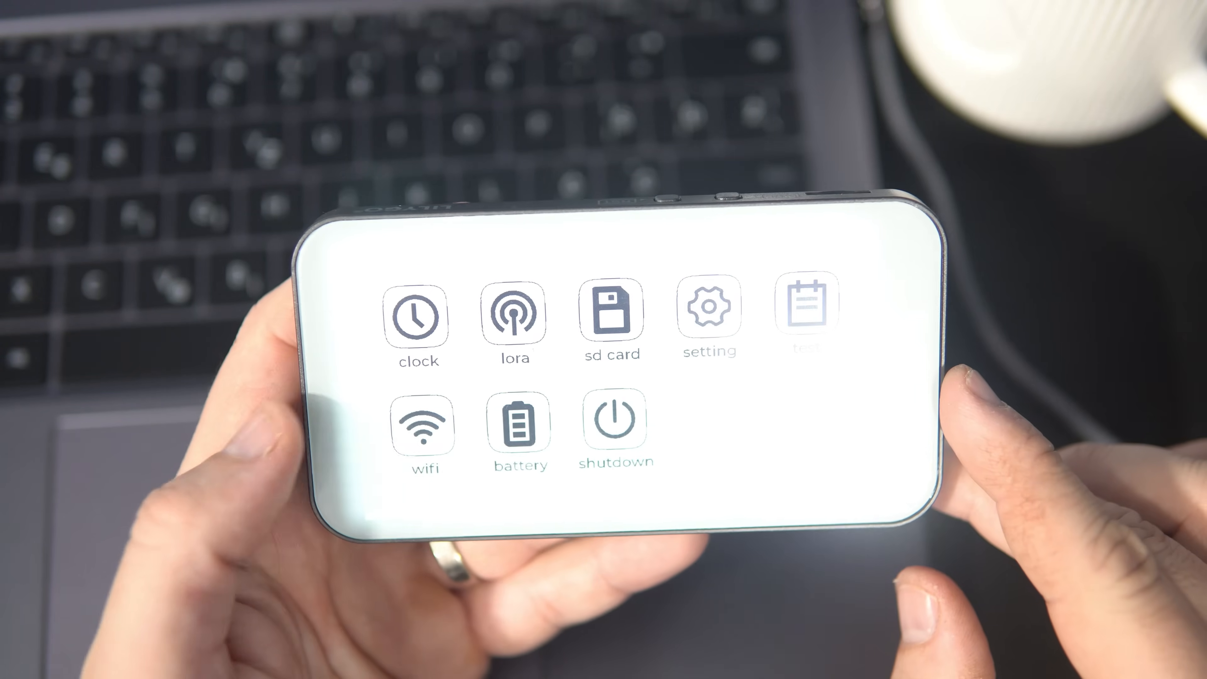
pyautogui.click(424, 425)
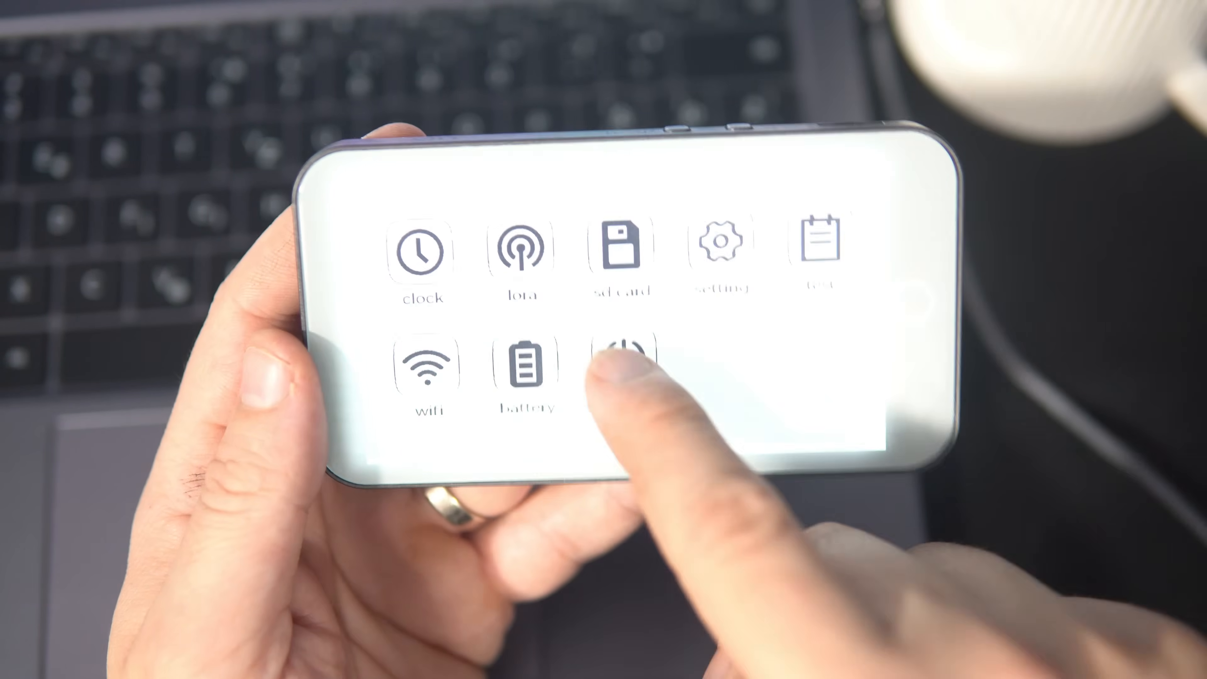
pyautogui.click(616, 357)
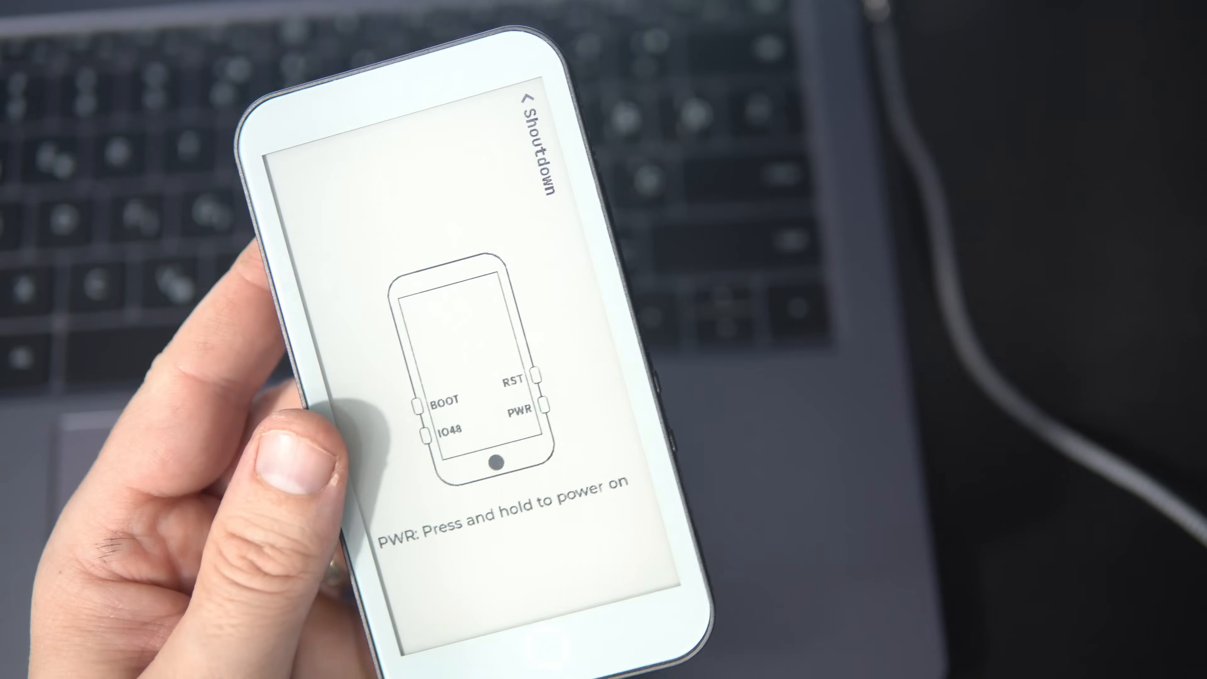